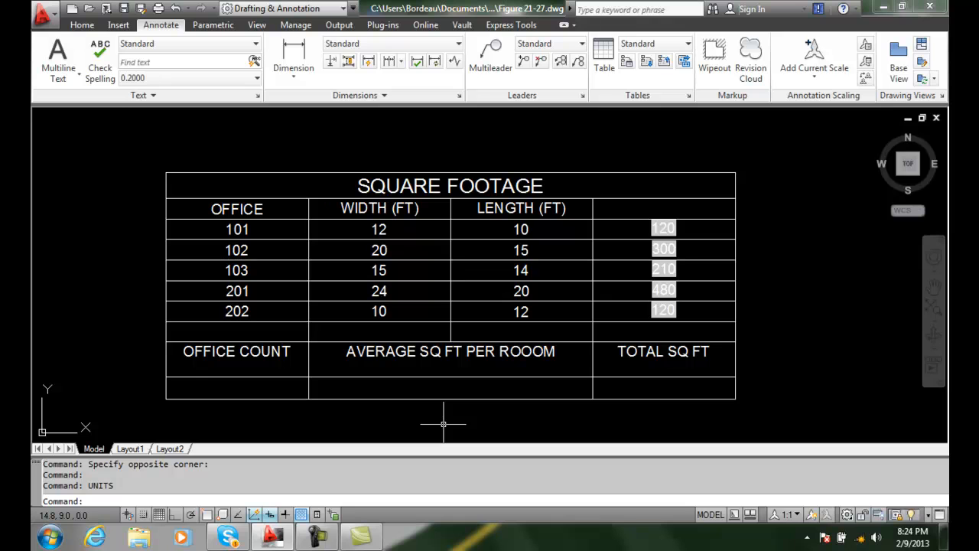
pyautogui.moveTo(441, 427)
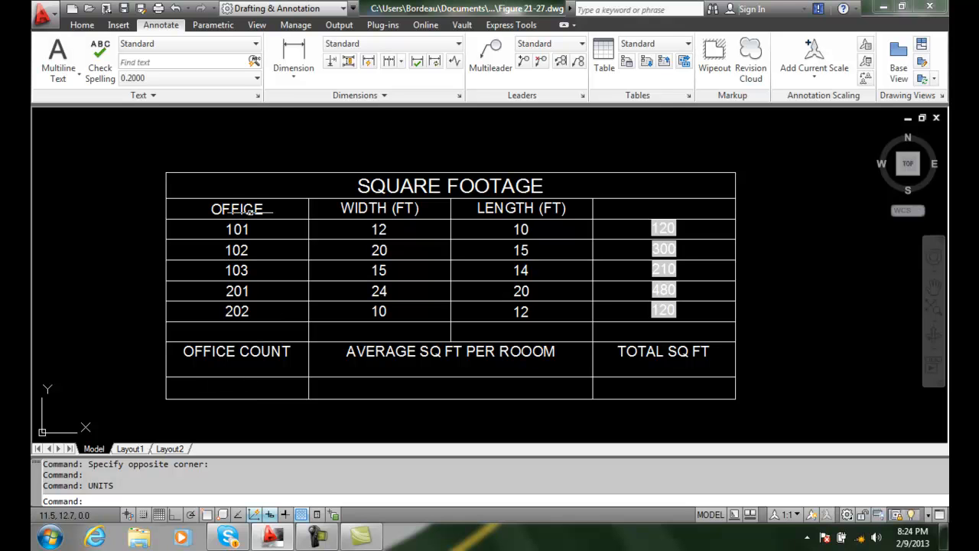
pyautogui.moveTo(278, 375)
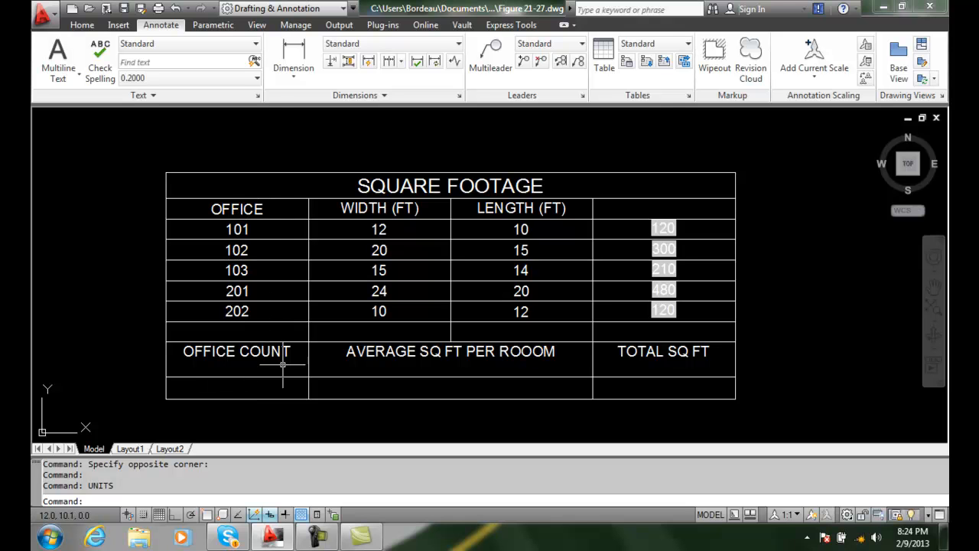
# Insert a Count formula over cells A3 to A7 into cell A10
pyautogui.click(235, 392)
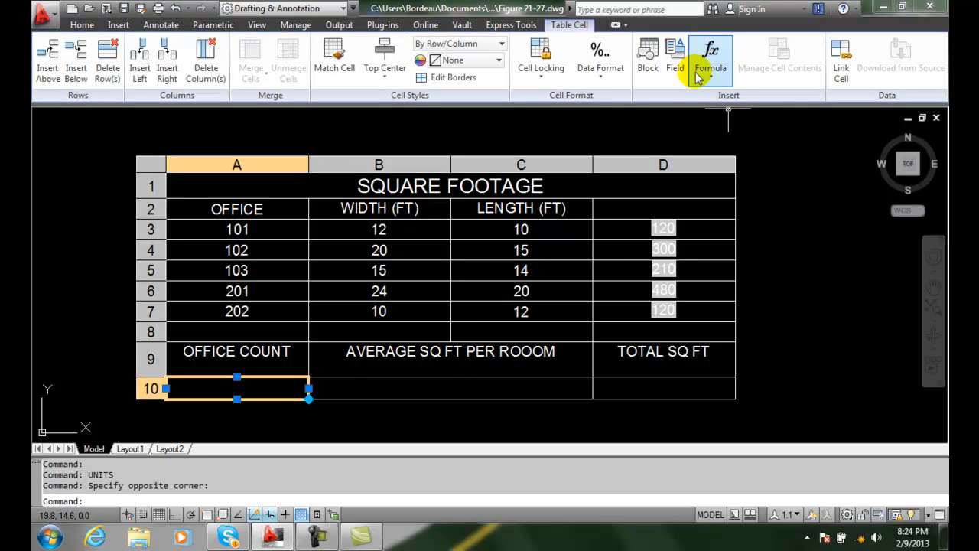
pyautogui.moveTo(707, 95)
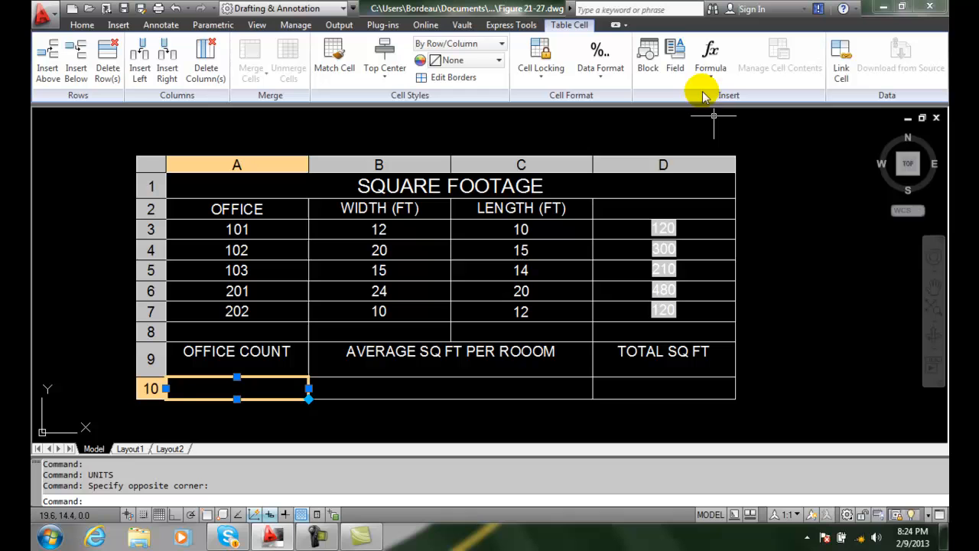
pyautogui.click(710, 55)
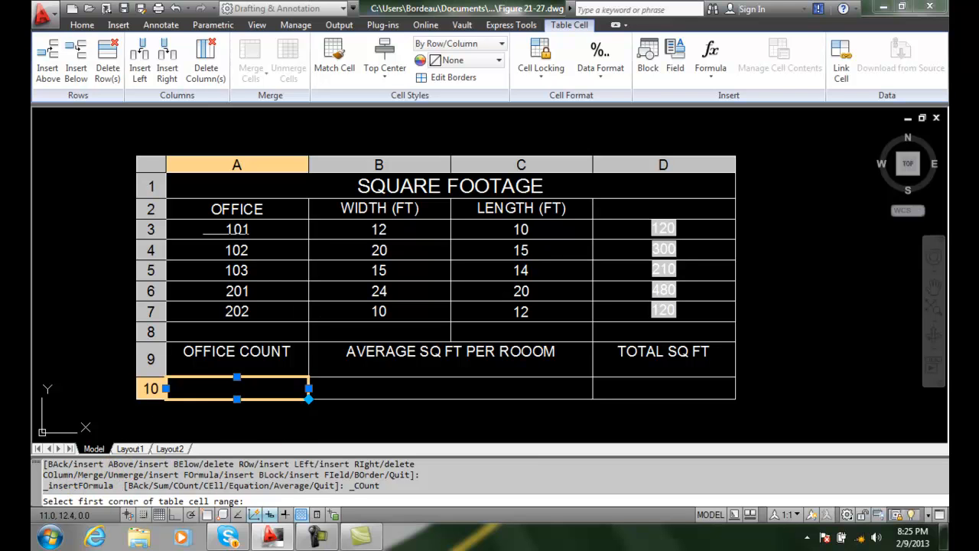
pyautogui.click(197, 229)
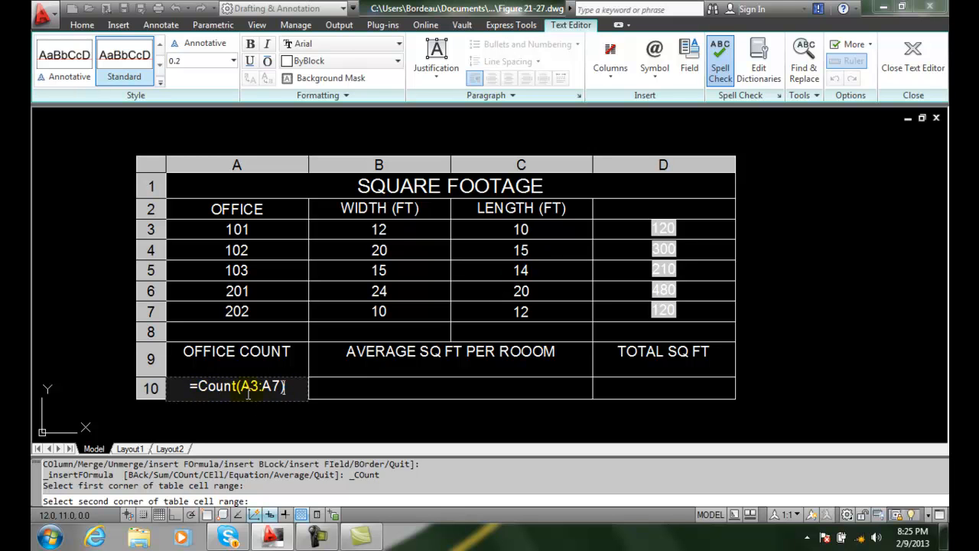
pyautogui.moveTo(920, 68)
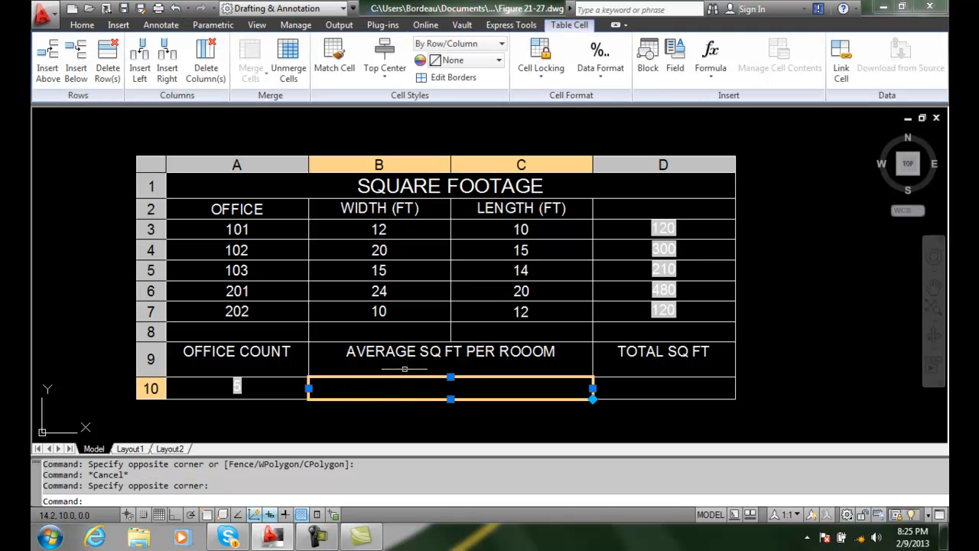
pyautogui.moveTo(728, 95)
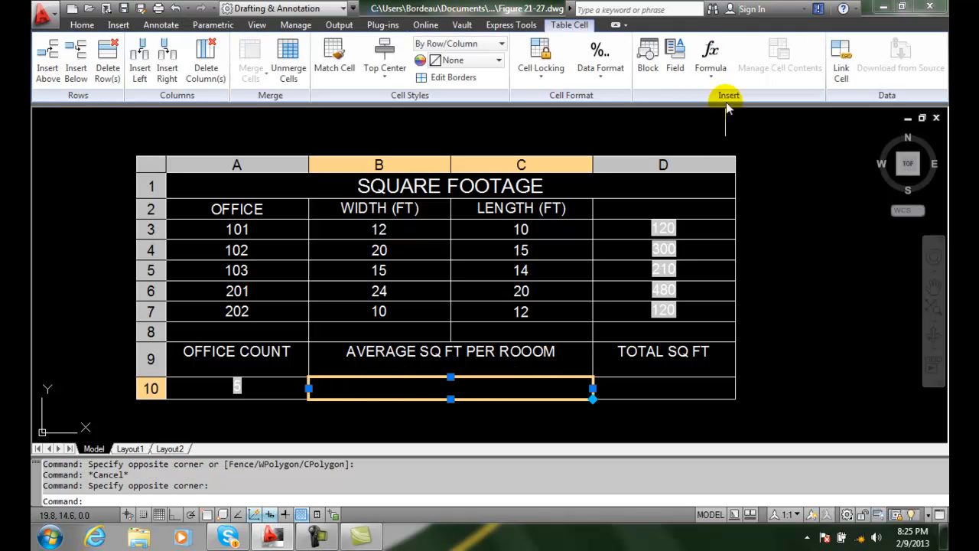
# Insert an Average formula over D3 to D7 into cell B10, giving 246.000000
pyautogui.click(709, 58)
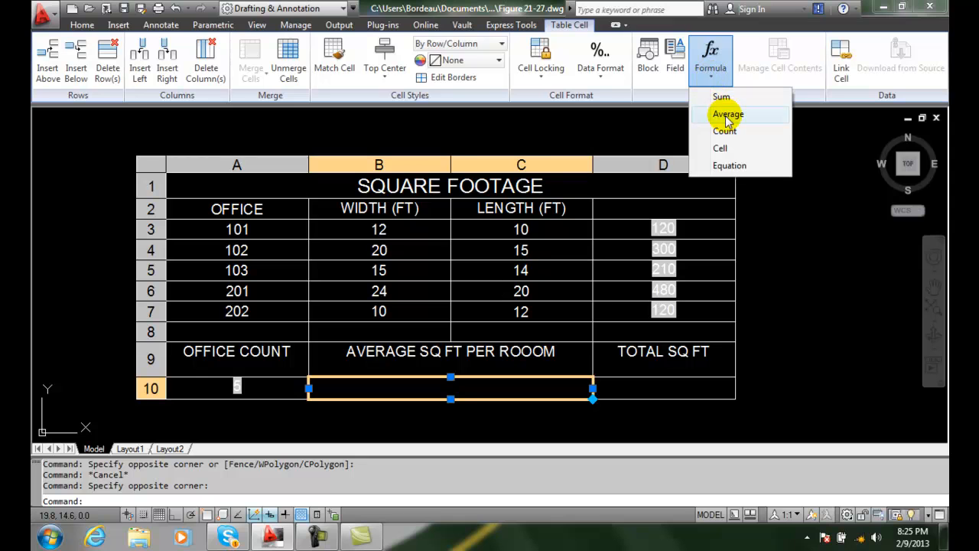
pyautogui.click(728, 113)
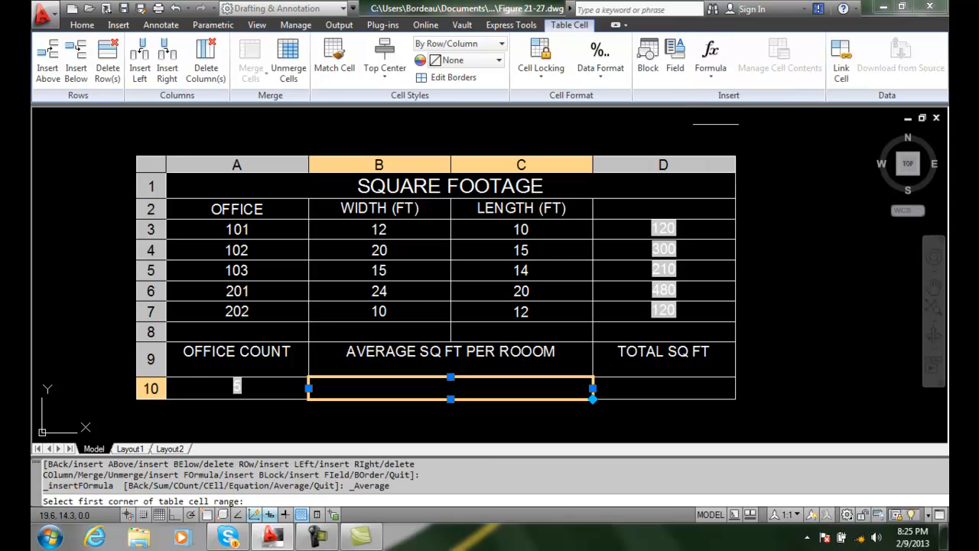
pyautogui.moveTo(603, 331)
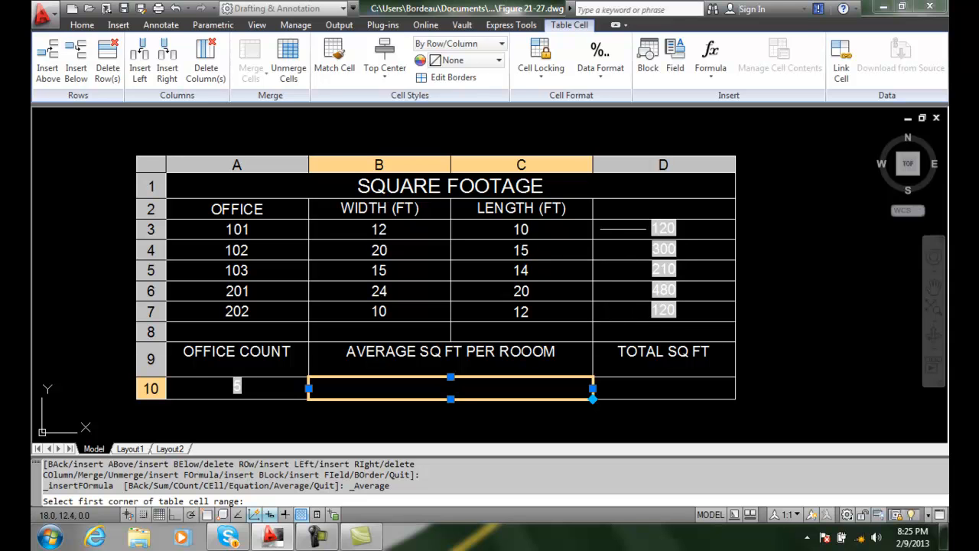
pyautogui.click(620, 227)
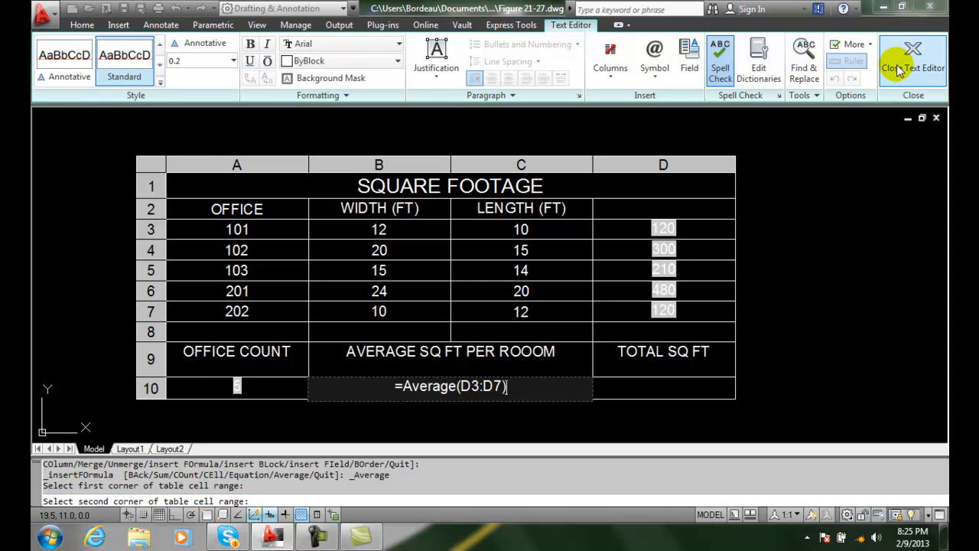
pyautogui.click(909, 55)
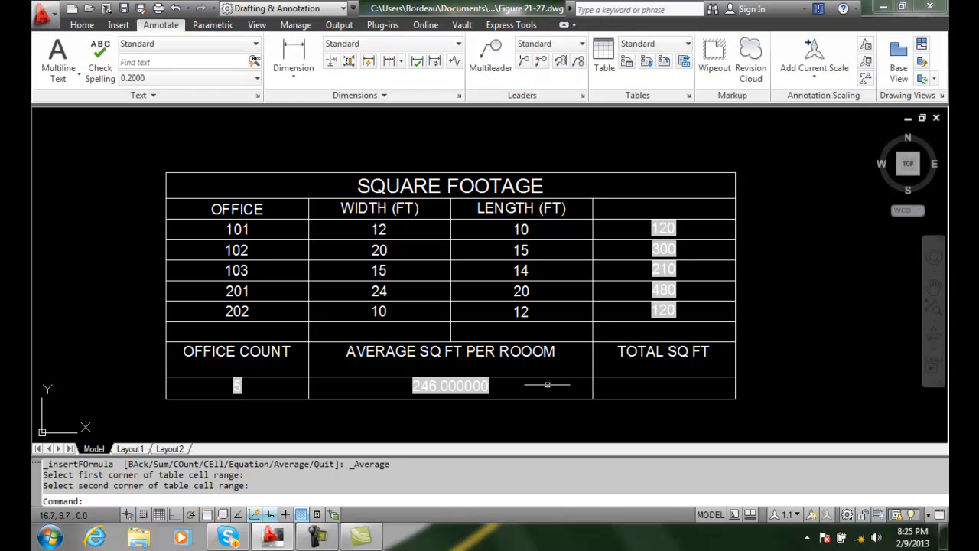
pyautogui.moveTo(612, 385)
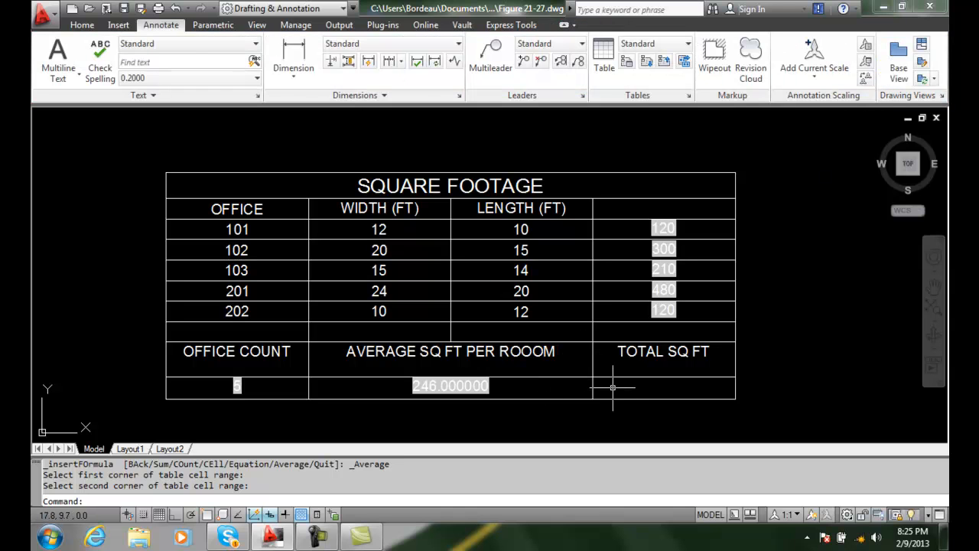
# Insert a Sum formula over D3 to D7 into cell D10, giving 1230
pyautogui.click(664, 400)
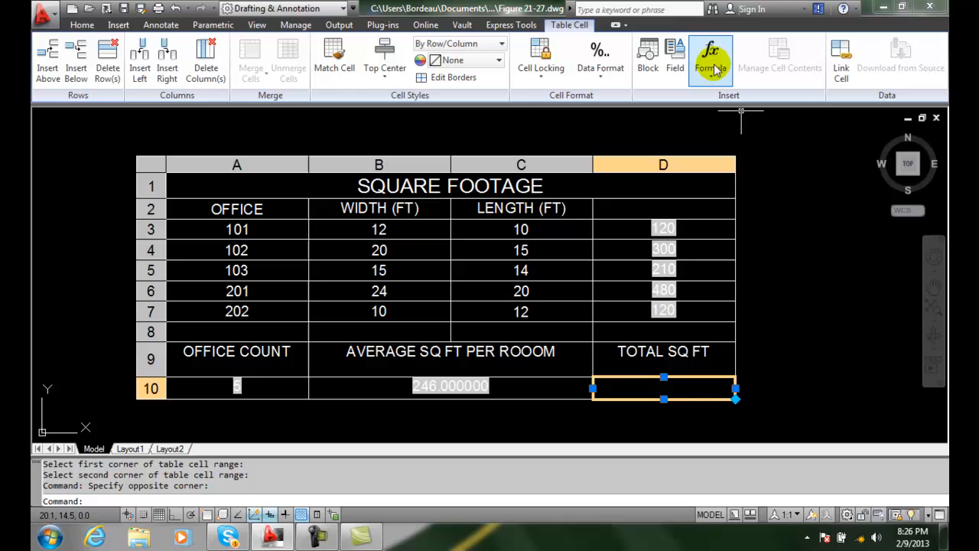
pyautogui.click(710, 60)
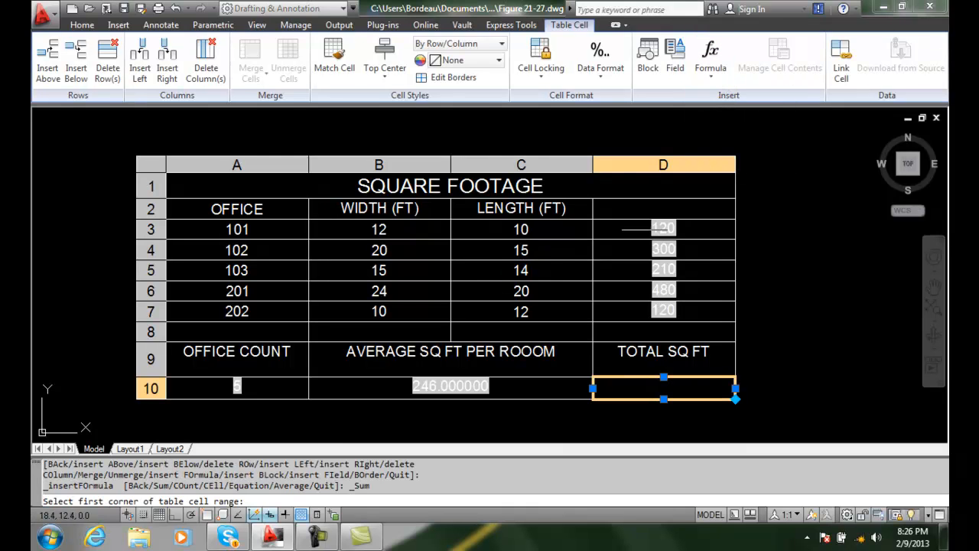
pyautogui.moveTo(622, 228)
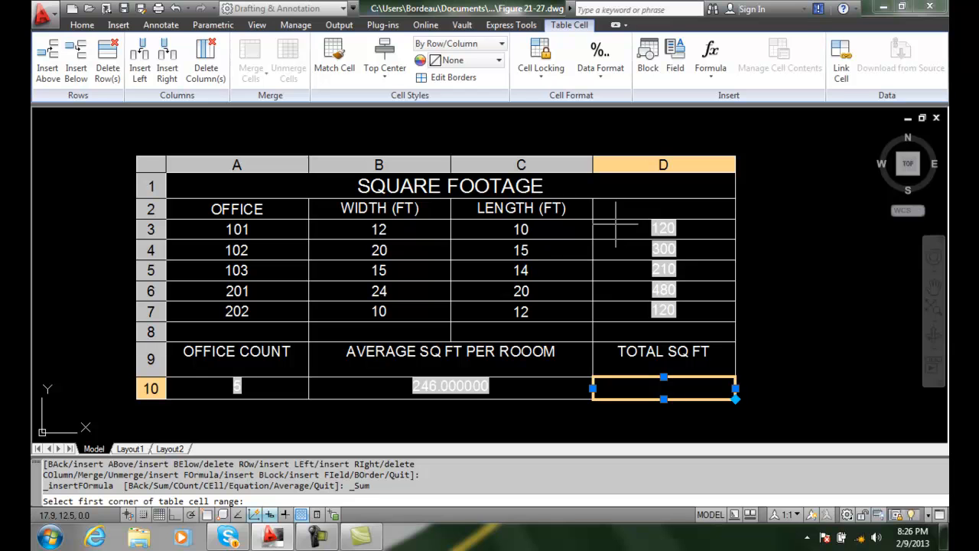
pyautogui.click(620, 229)
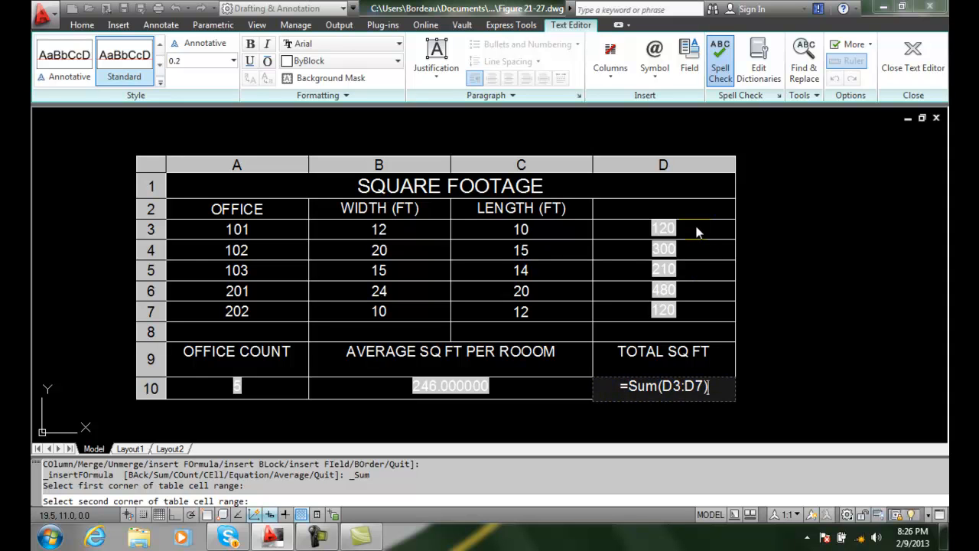
pyautogui.click(664, 309)
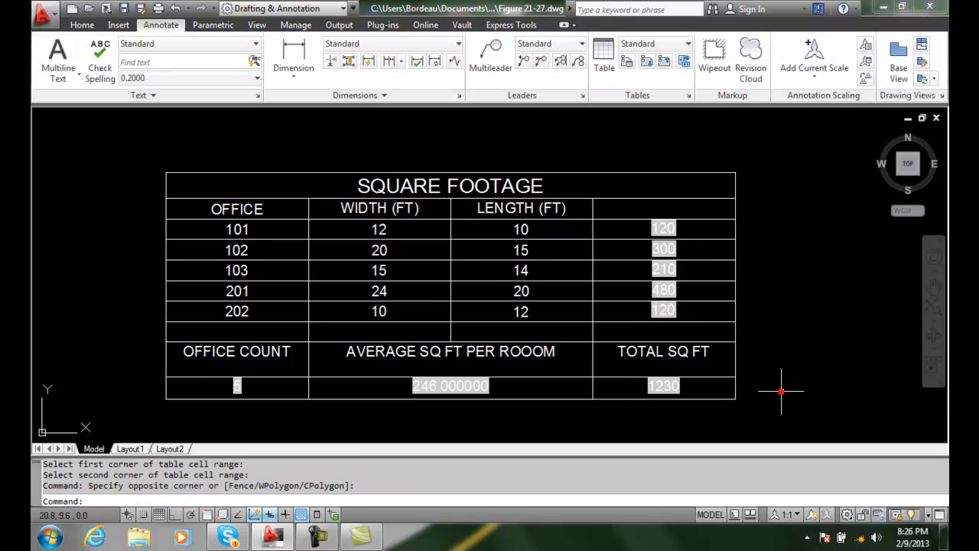
pyautogui.moveTo(593, 419)
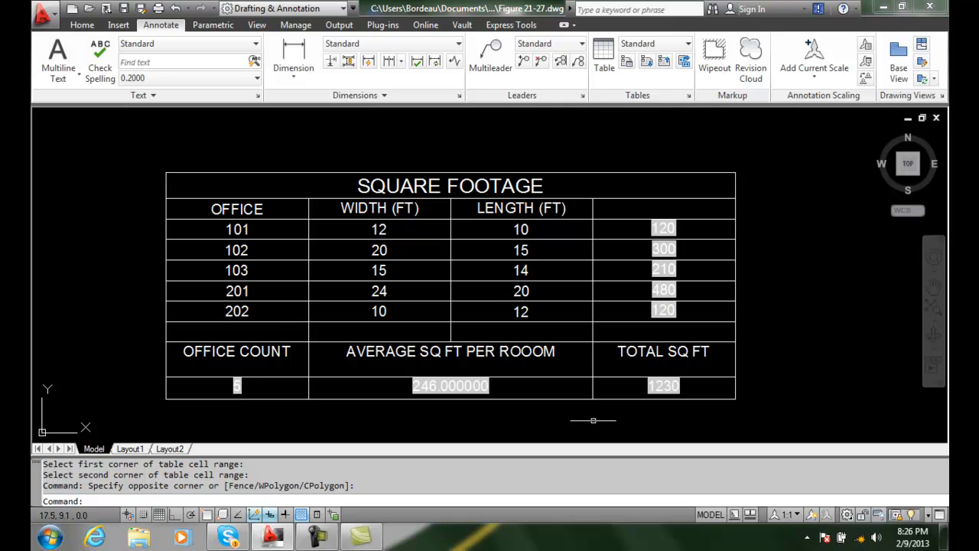
pyautogui.moveTo(546, 419)
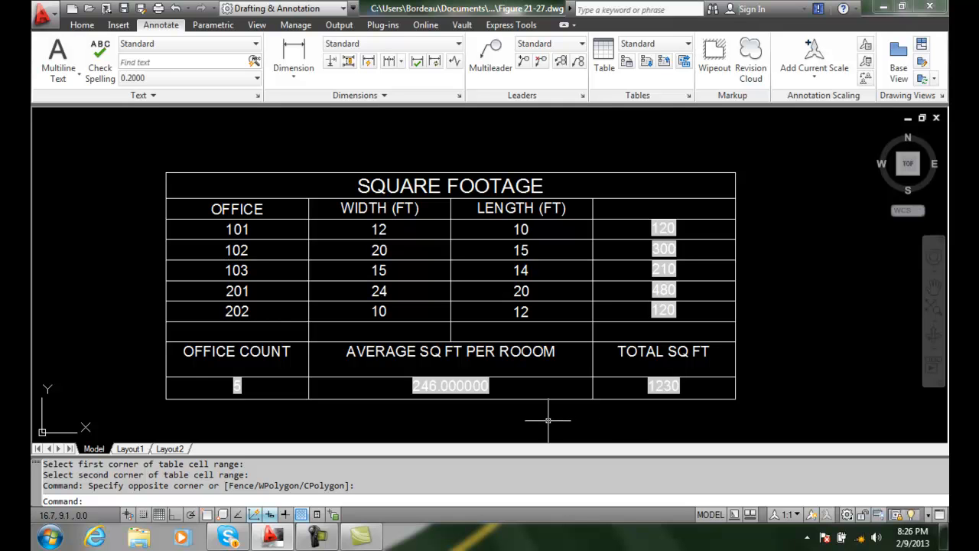